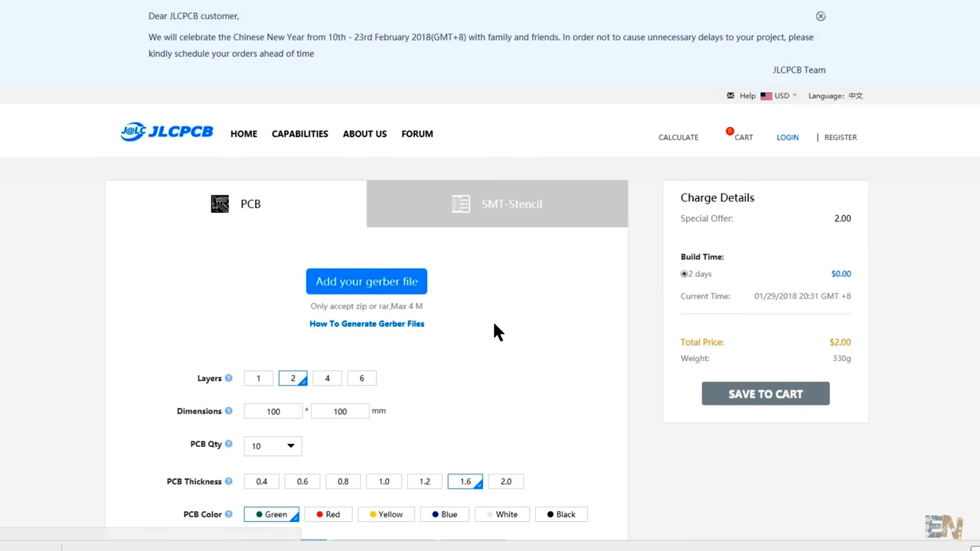
Upload the zipped gerber archive so JLCPCB detects the 2-layer 50x50 mm board at $2.00.
{"action": "left_click", "coordinate": [366, 281]}
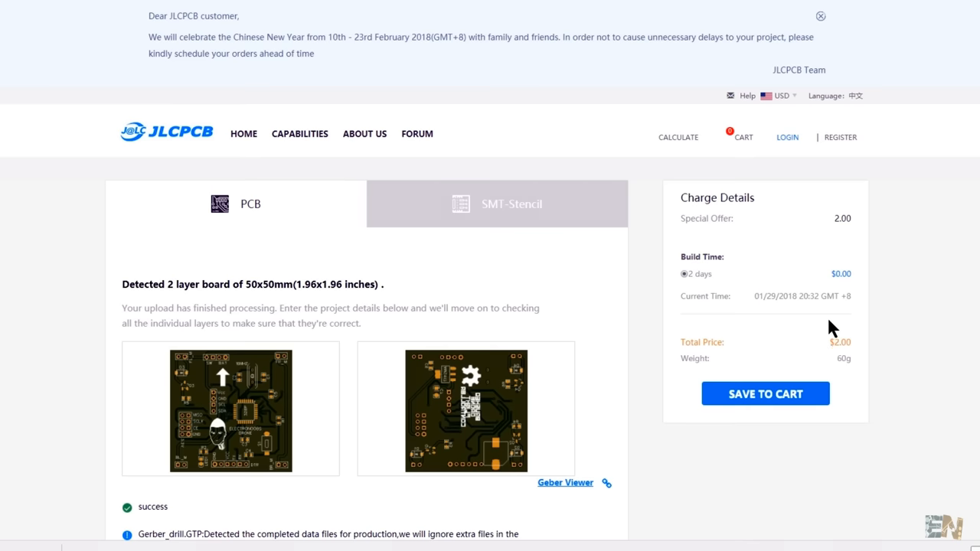
{"action": "left_click", "coordinate": [565, 482]}
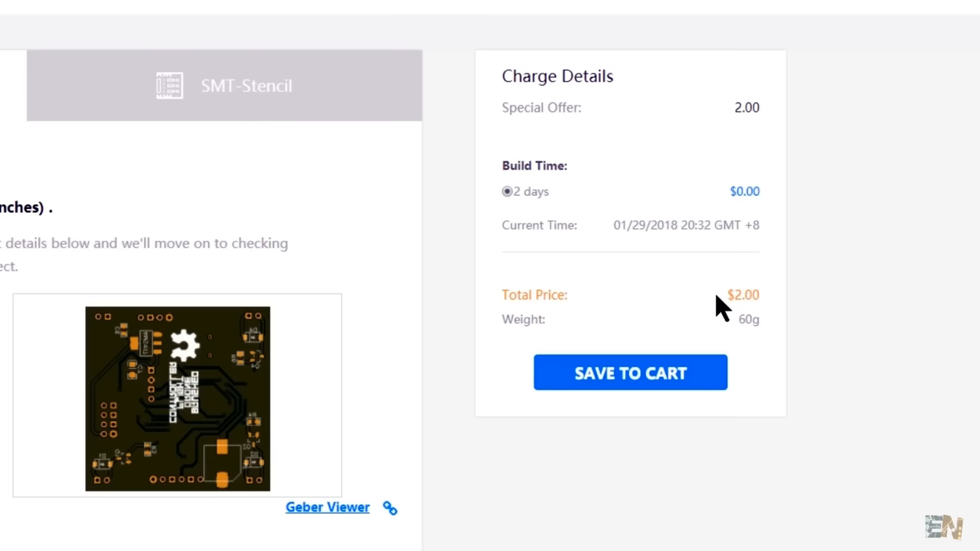
{"action": "mouse_move", "coordinate": [769, 313]}
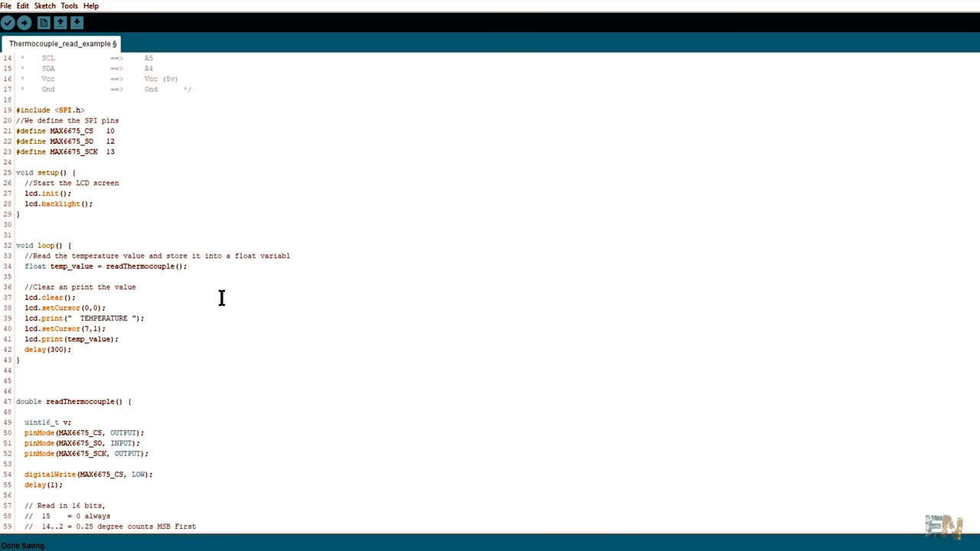
{"action": "triple_click", "coordinate": [106, 267]}
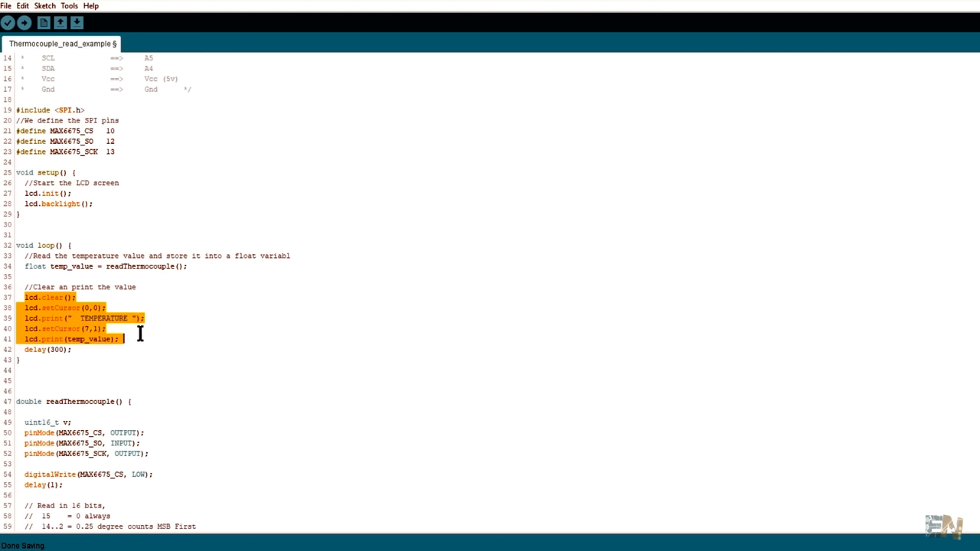
{"action": "mouse_move", "coordinate": [161, 351]}
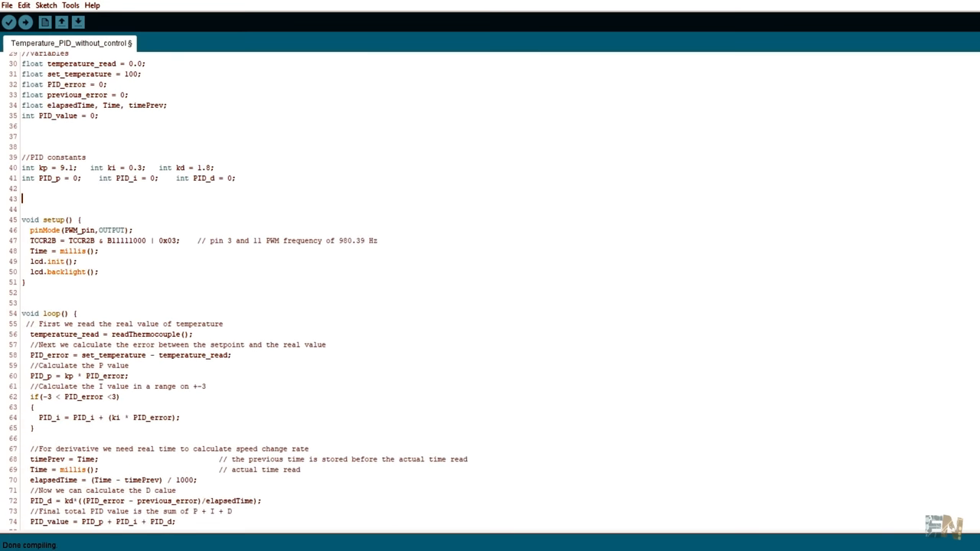
{"action": "scroll", "scroll_direction": "down", "scroll_amount": 3}
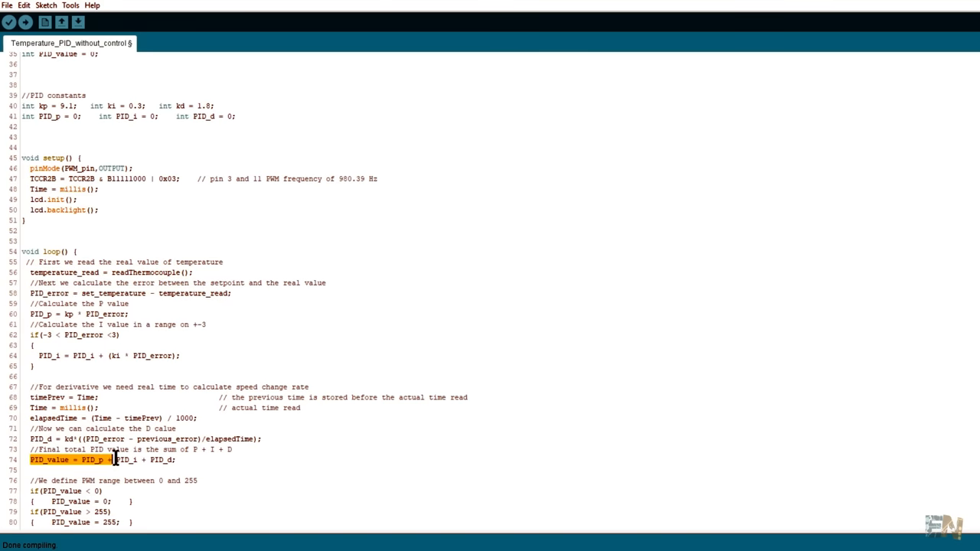
{"action": "scroll", "scroll_direction": "down", "scroll_amount": 3}
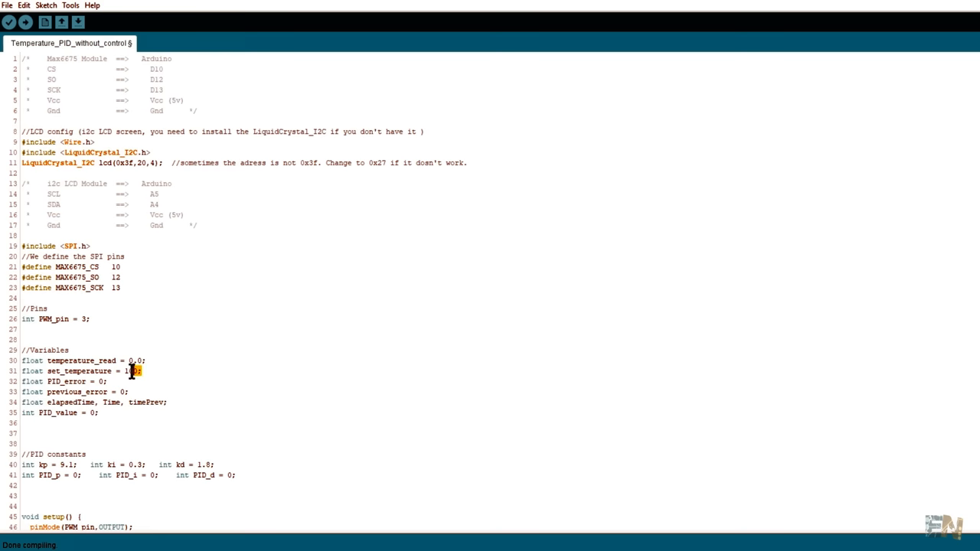
{"action": "triple_click", "coordinate": [76, 370]}
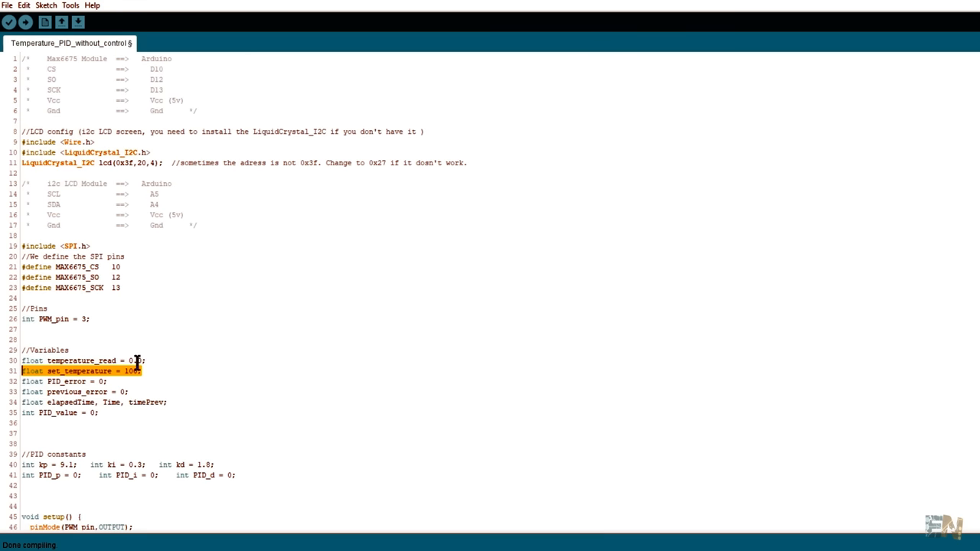
{"action": "scroll", "scroll_direction": "down", "scroll_amount": 3}
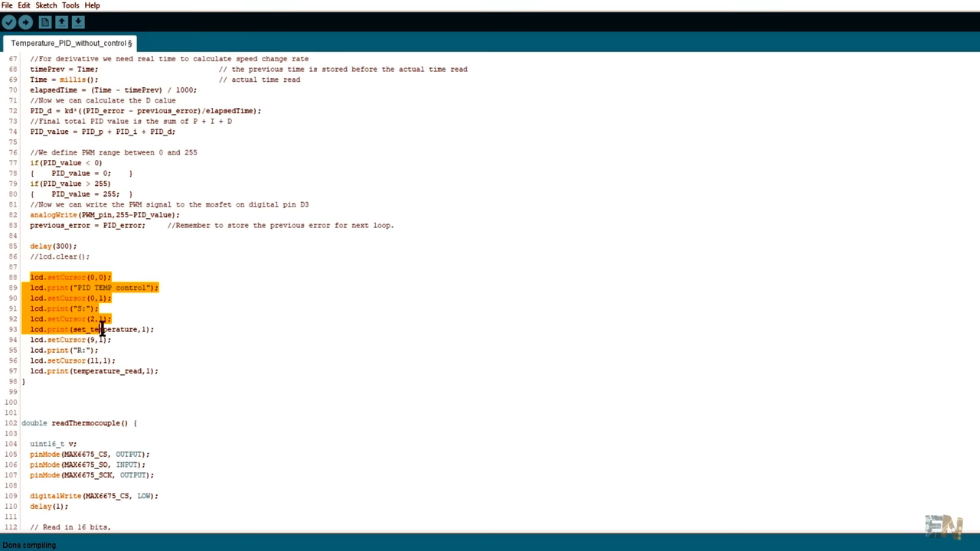
{"action": "left_click_drag", "start_coordinate": [99, 329], "coordinate": [161, 372]}
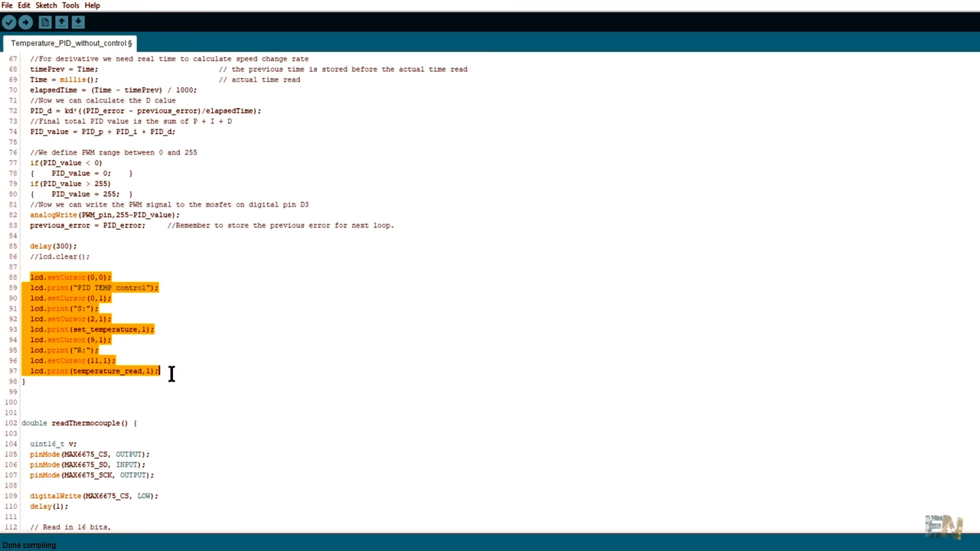